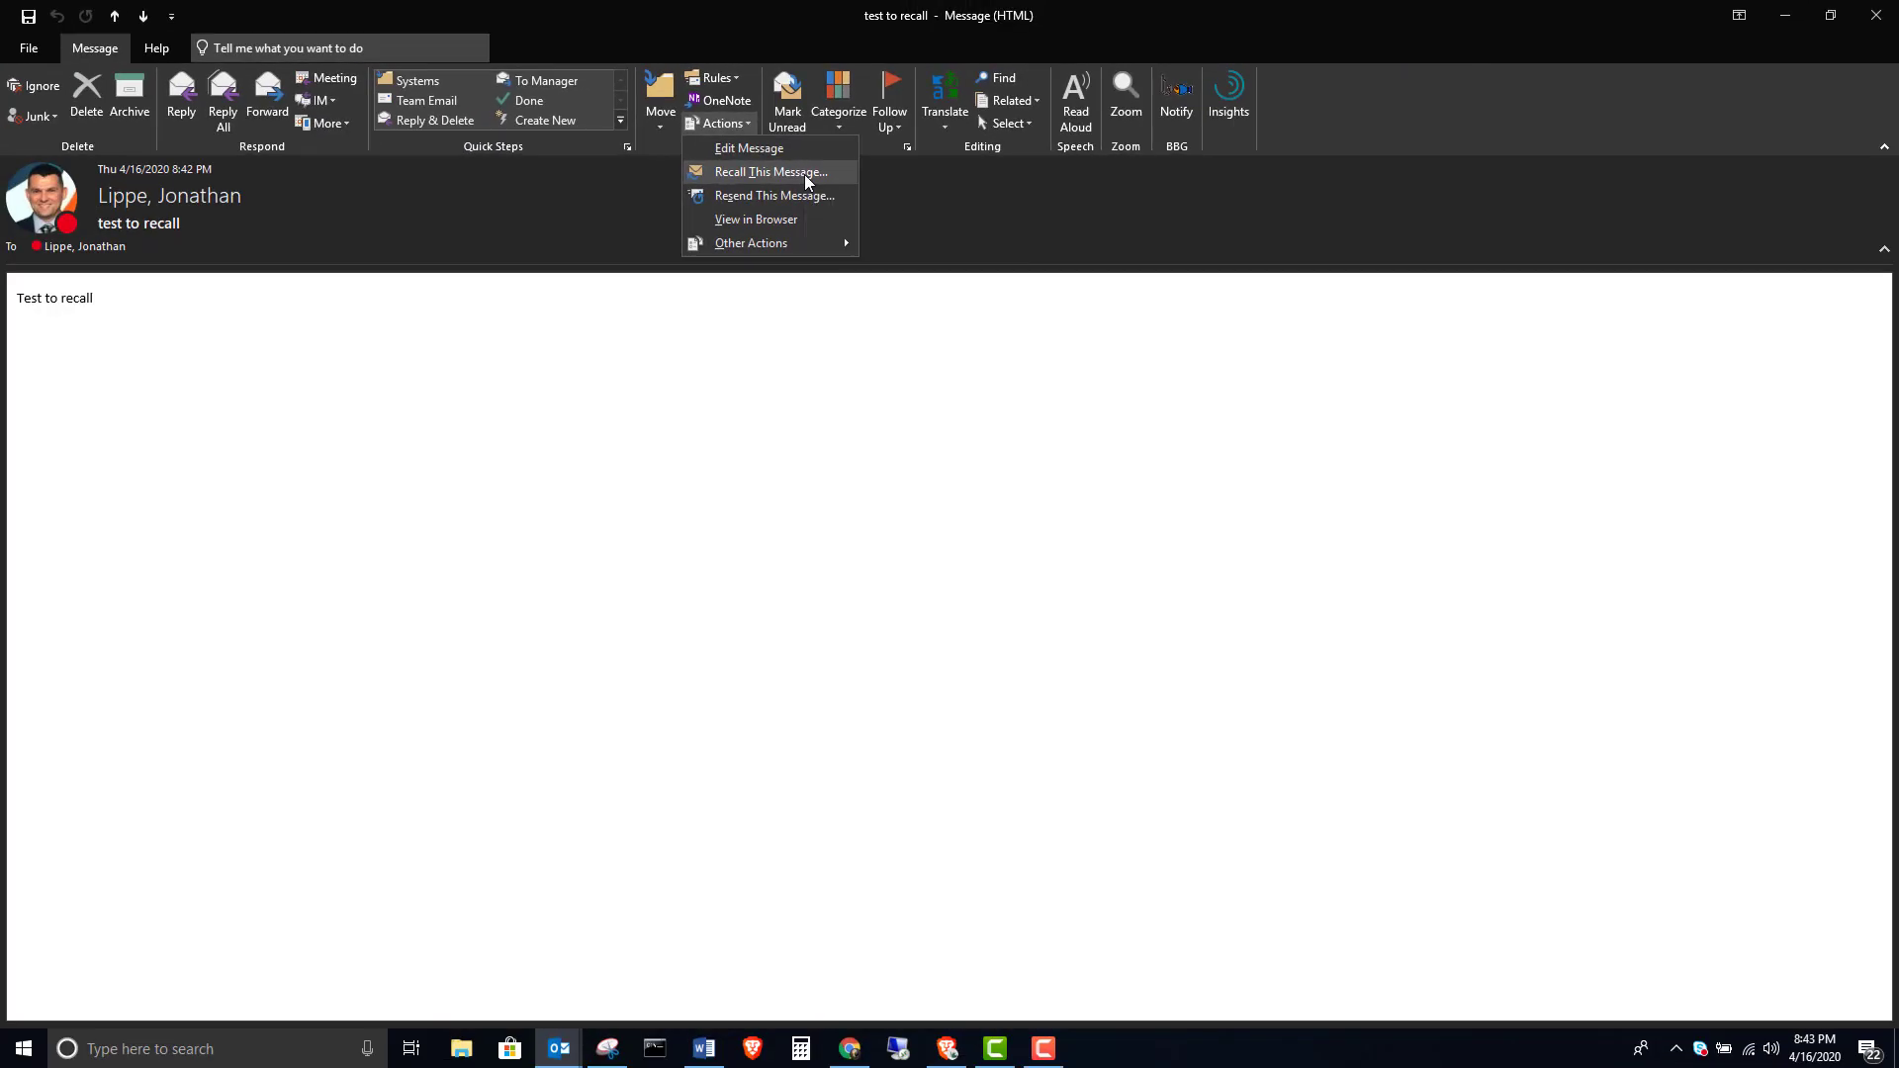
- Start Recall This Message for the sent 'test to recall' email from the Actions menu
left_click(770, 171)
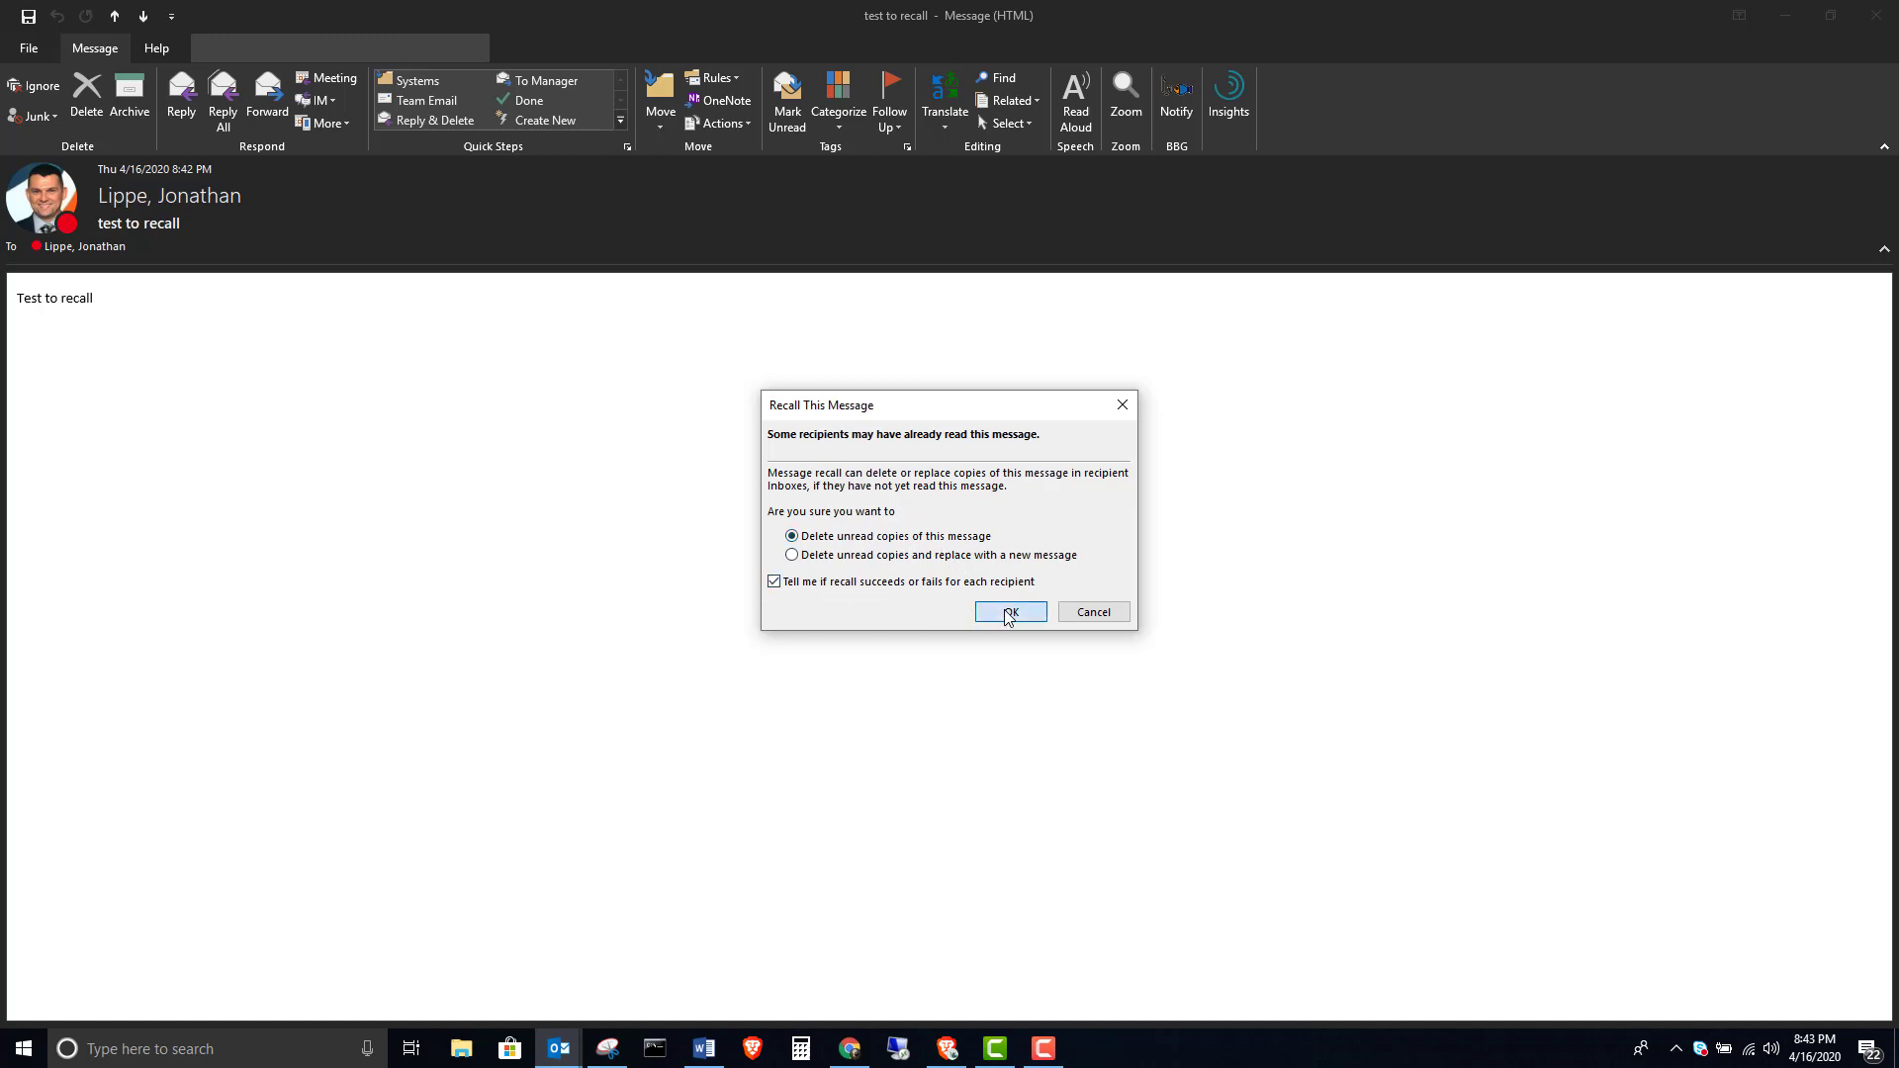
- Confirm the recall with 'Delete unread copies' and per-recipient result reporting selected
left_click(1009, 611)
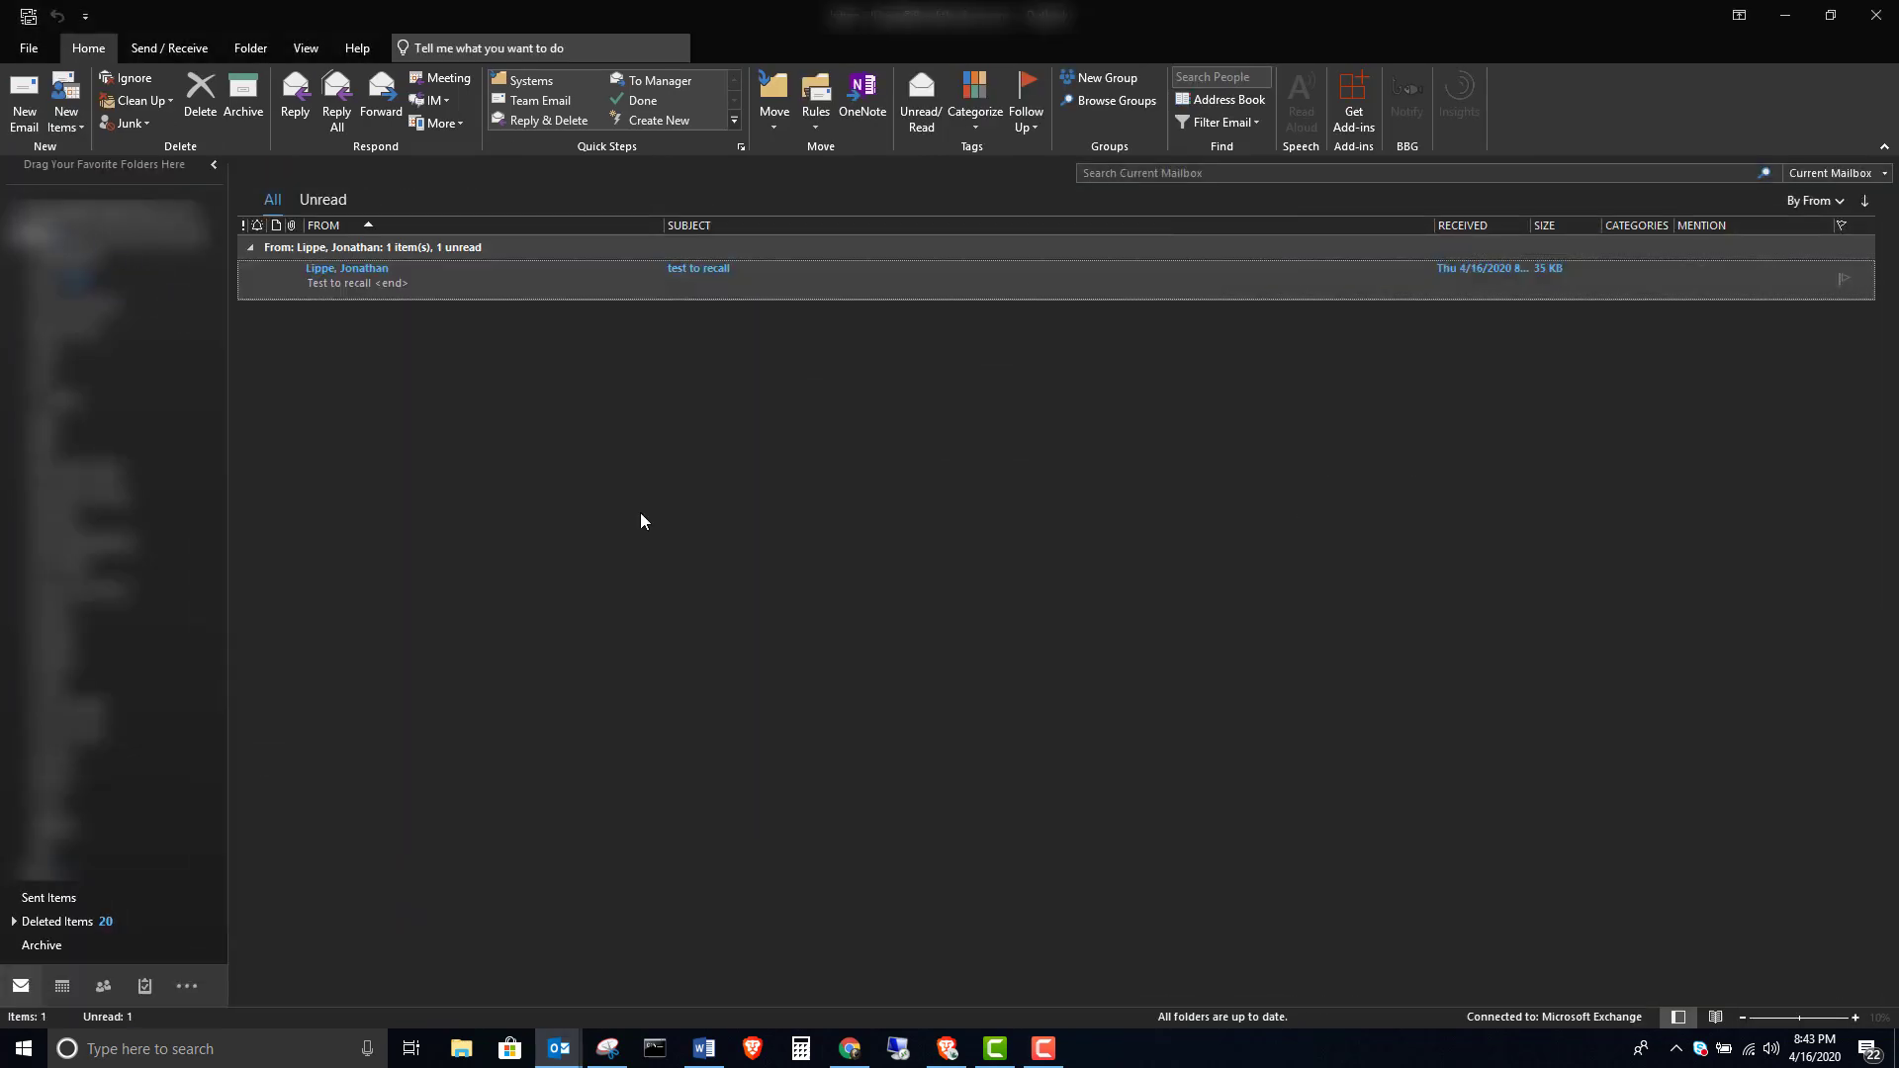
mouse_move(574, 313)
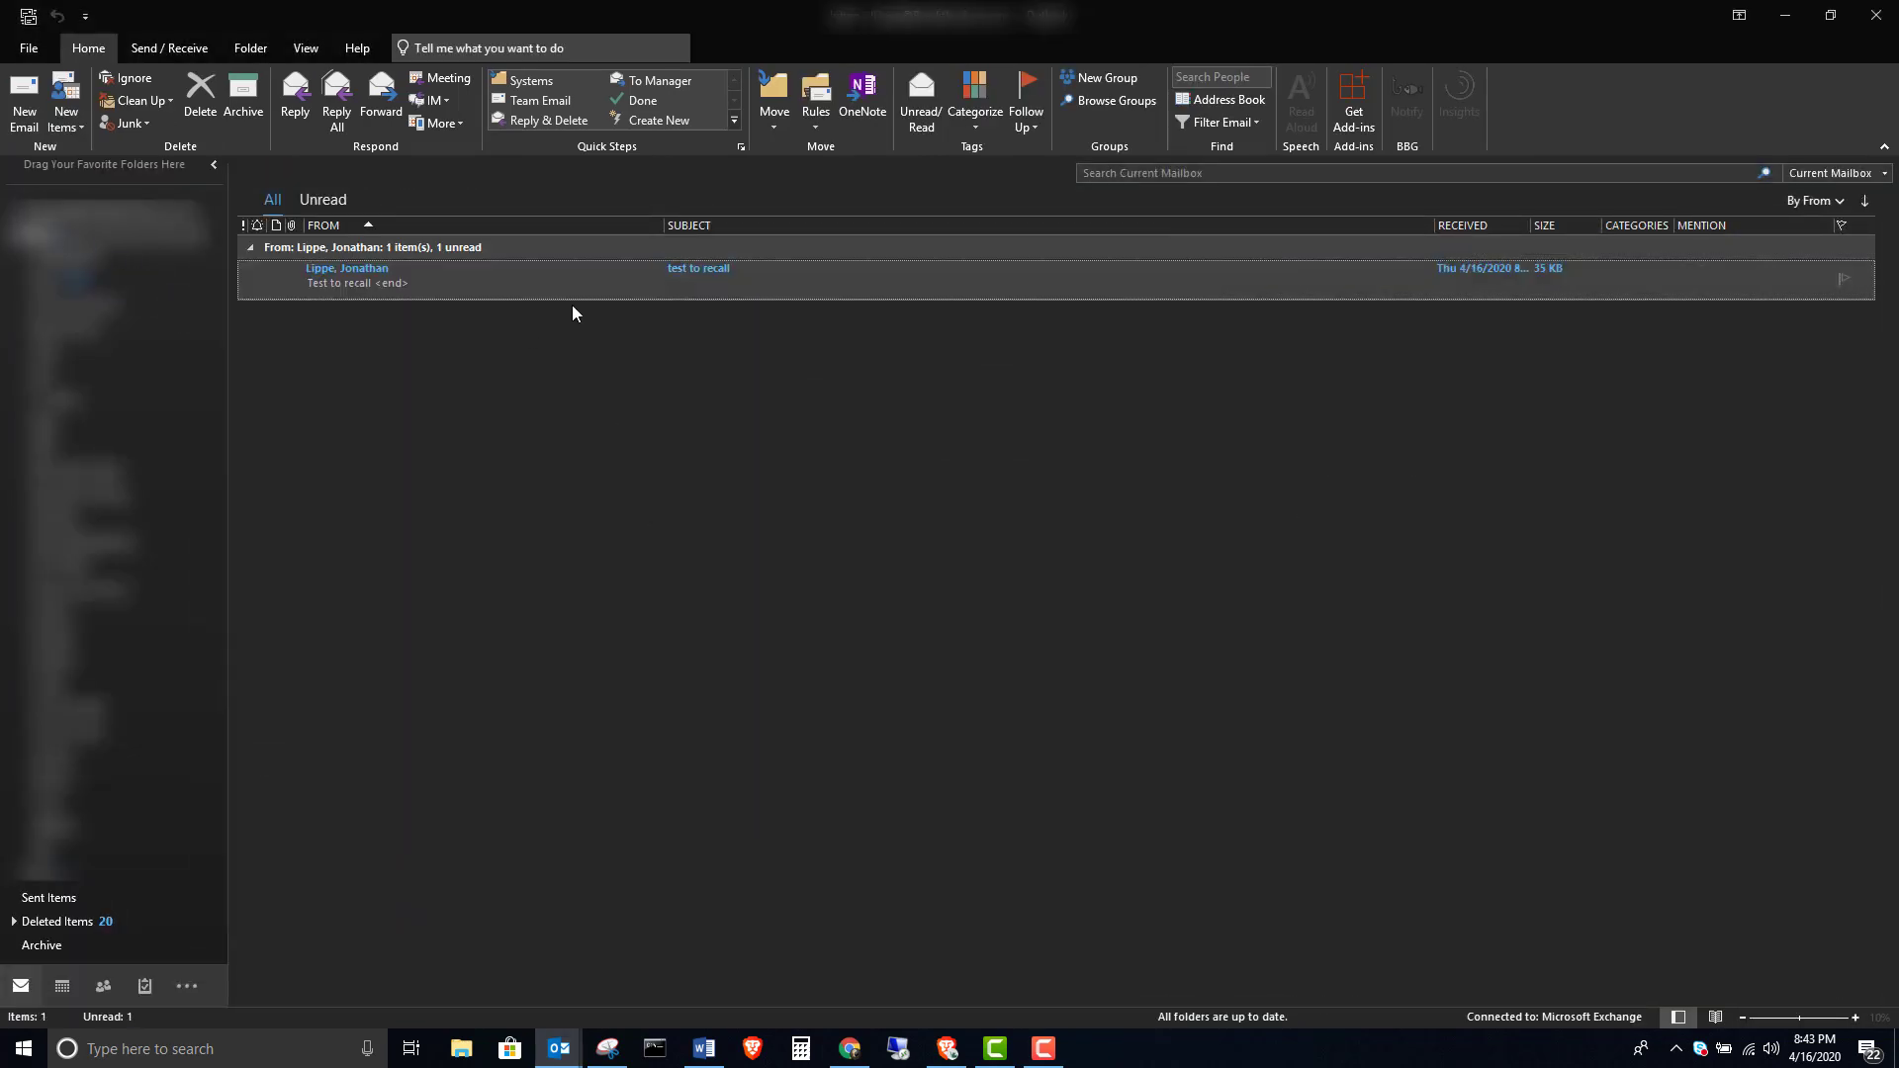